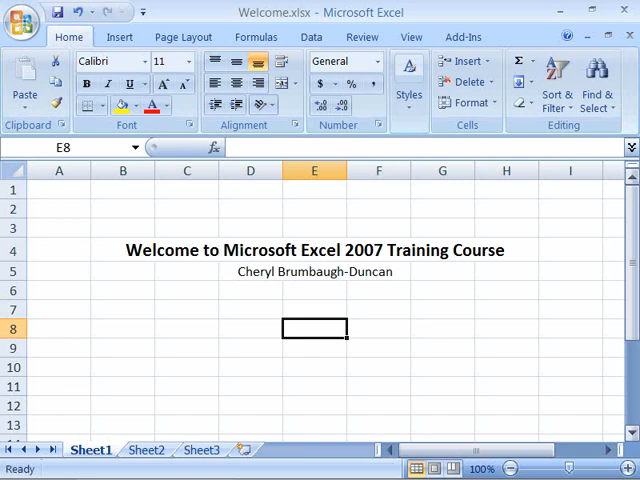
{"action": "mouse_move", "coordinate": [384, 280]}
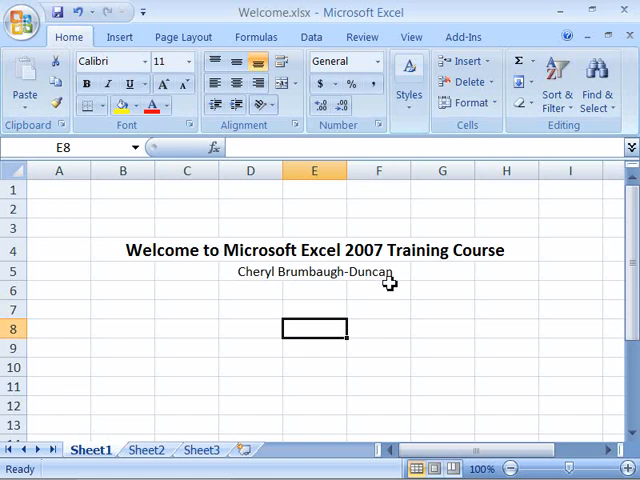
{"action": "mouse_move", "coordinate": [400, 296]}
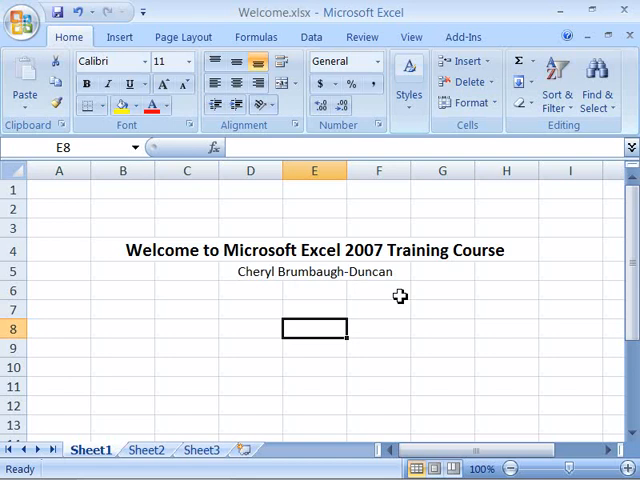
{"action": "mouse_move", "coordinate": [540, 140]}
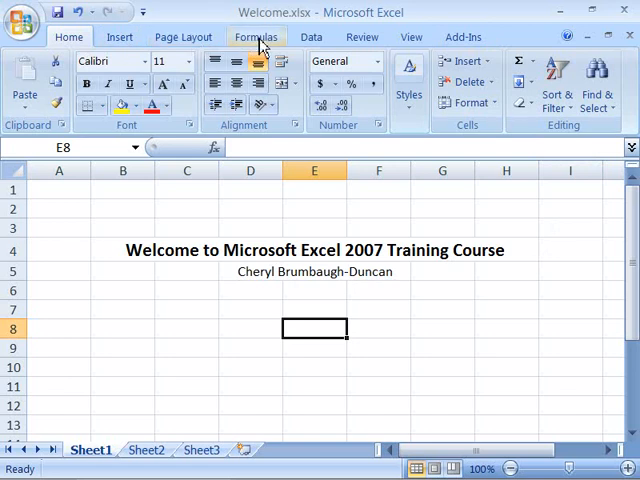
{"action": "mouse_move", "coordinate": [412, 36]}
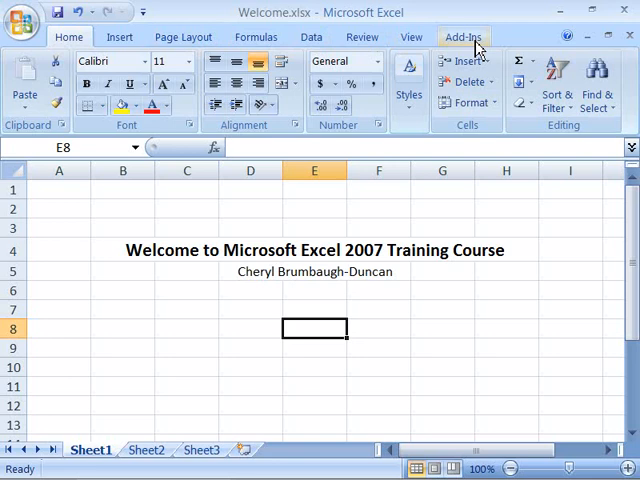
{"action": "mouse_move", "coordinate": [472, 50]}
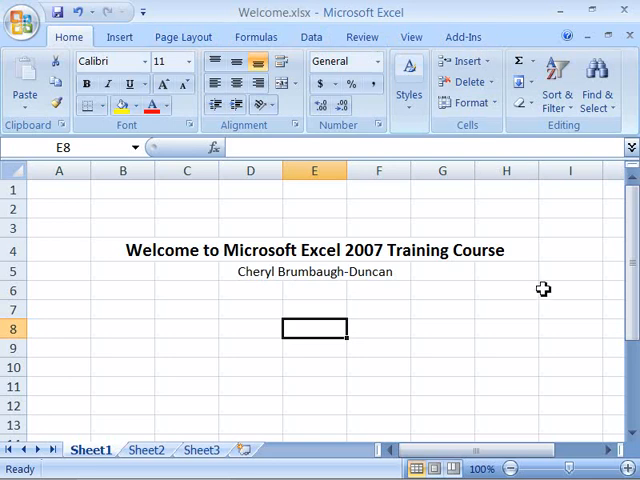
{"action": "mouse_move", "coordinate": [532, 324]}
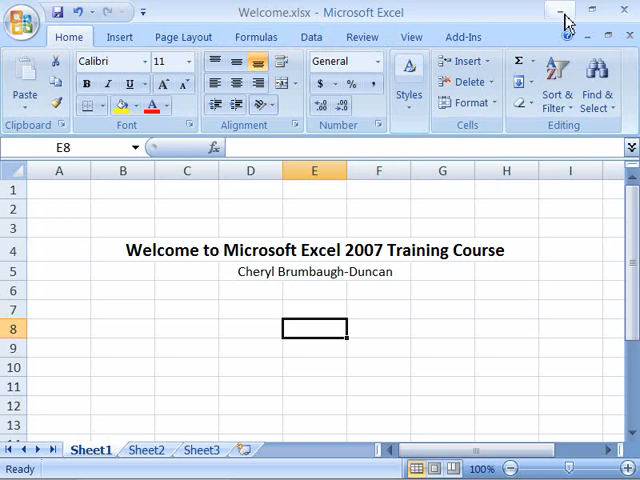
{"action": "left_click", "coordinate": [560, 12]}
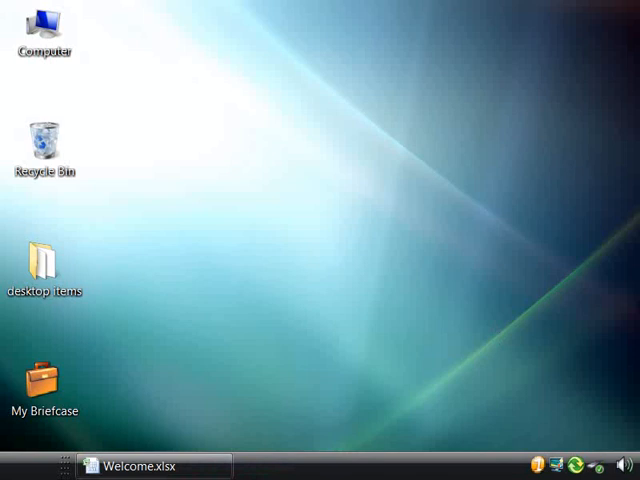
{"action": "mouse_move", "coordinate": [426, 318]}
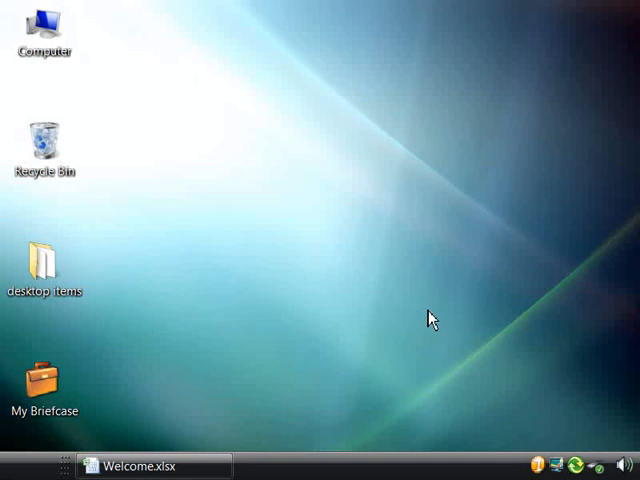
{"action": "left_click", "coordinate": [146, 466]}
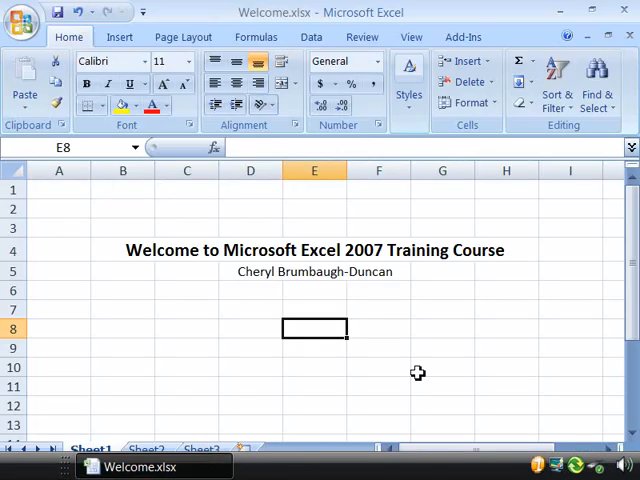